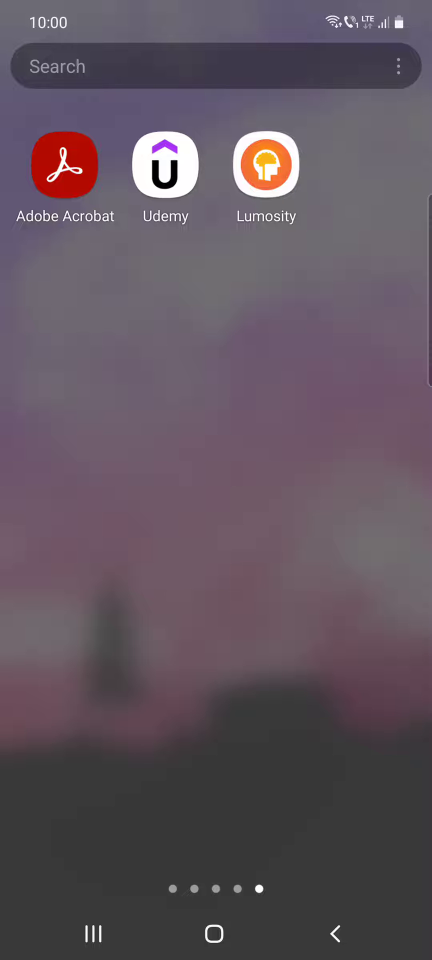
# - Launch the Udemy app from the Android home screen
pyautogui.click(165, 163)
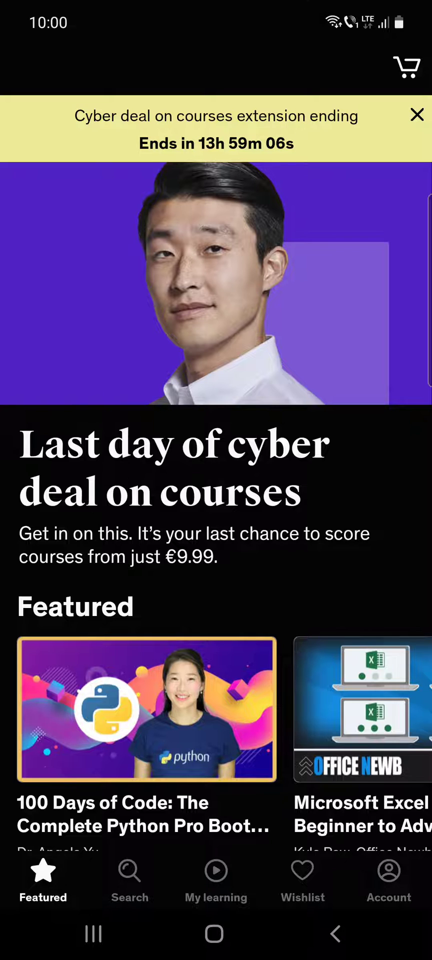
# - Go to the Account settings to reach the video preferences
pyautogui.click(388, 880)
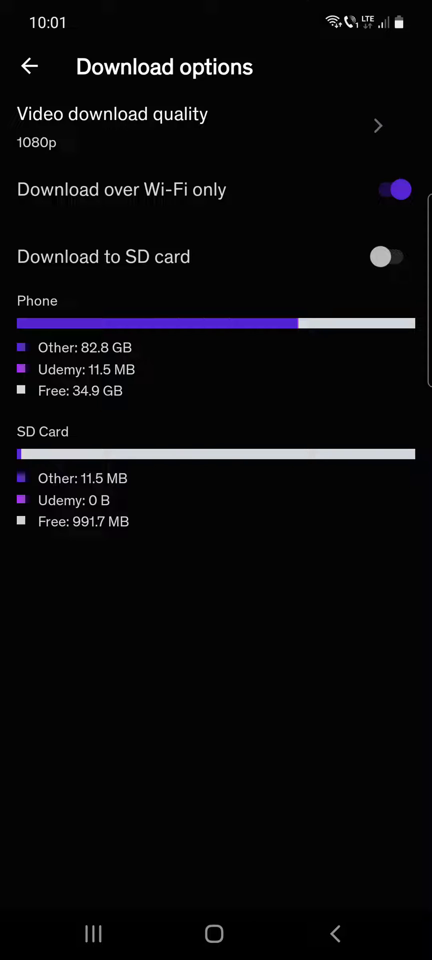
# - Toggle Download to SD card on and back off, then leave Download options
pyautogui.click(391, 257)
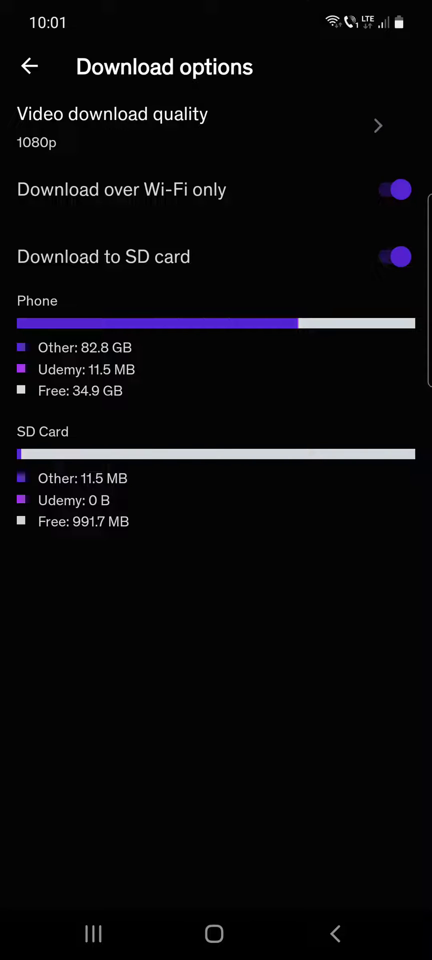
pyautogui.click(390, 256)
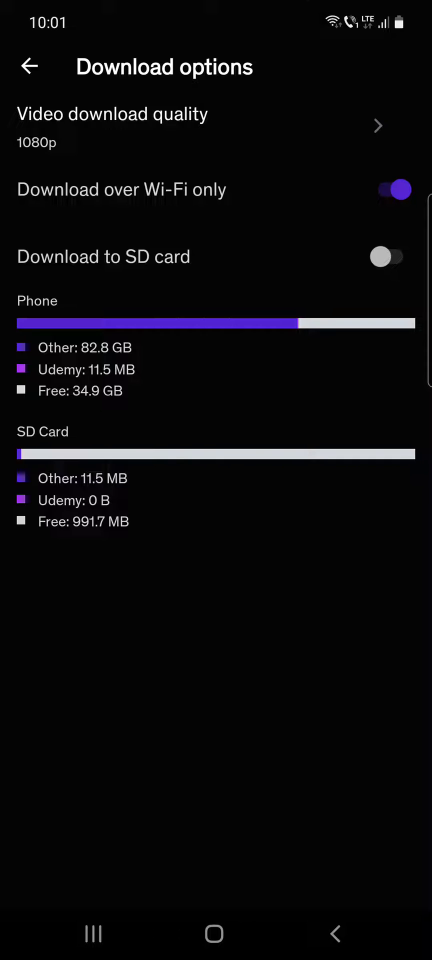
pyautogui.click(28, 66)
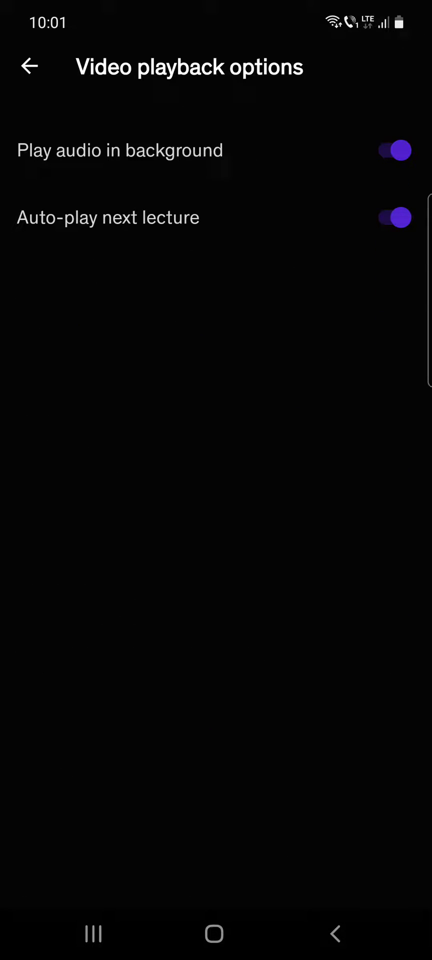
# - Toggle Play audio in background off and back on, then return to Account
pyautogui.click(393, 151)
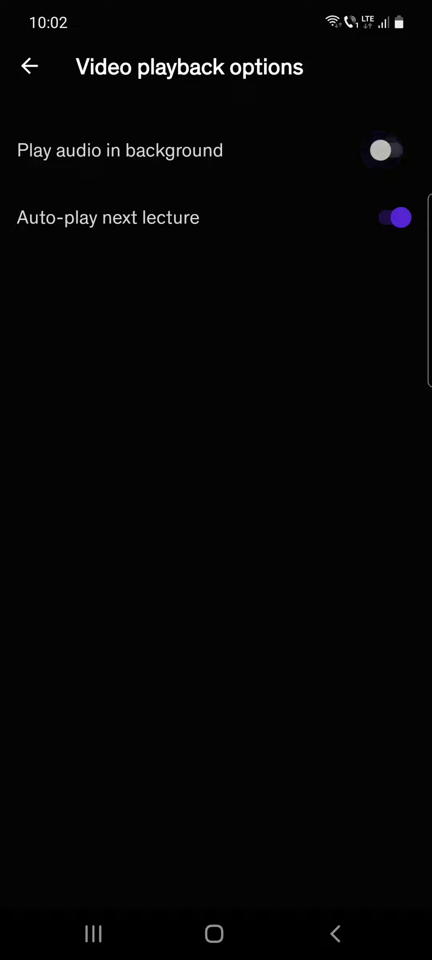
pyautogui.click(392, 150)
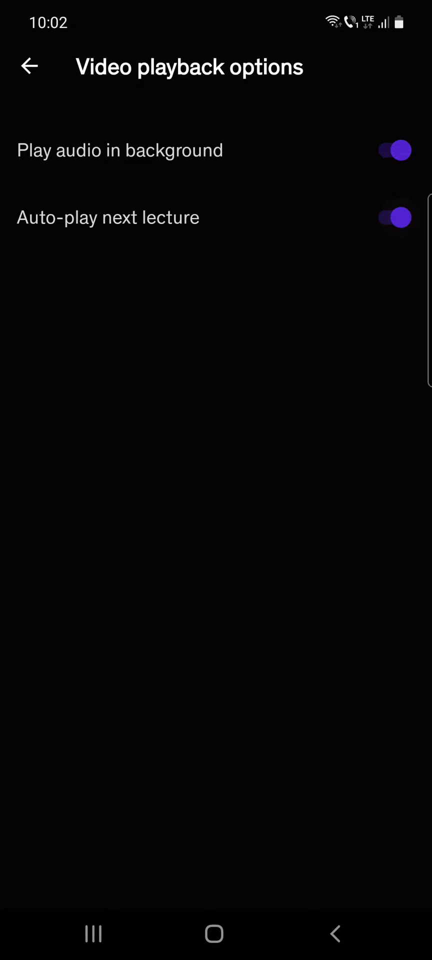
pyautogui.click(29, 66)
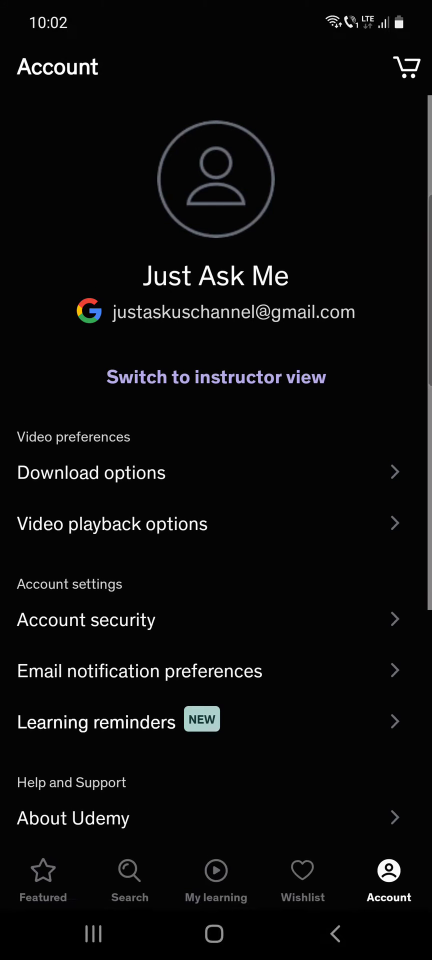